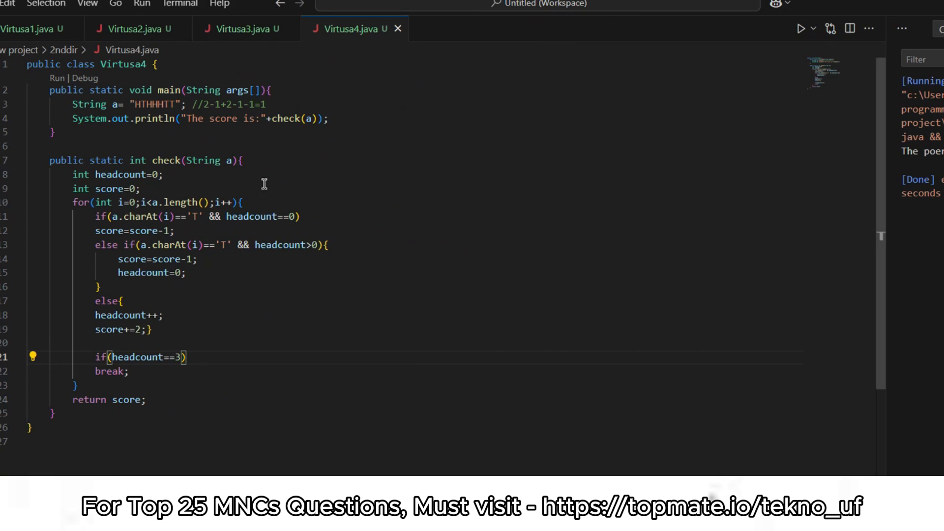
pyautogui.moveTo(129, 100)
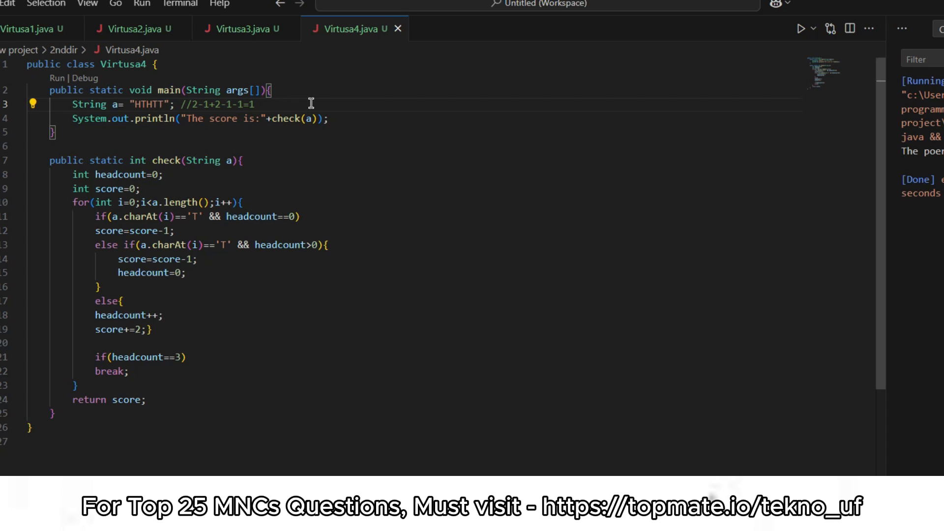
pyautogui.moveTo(147, 118)
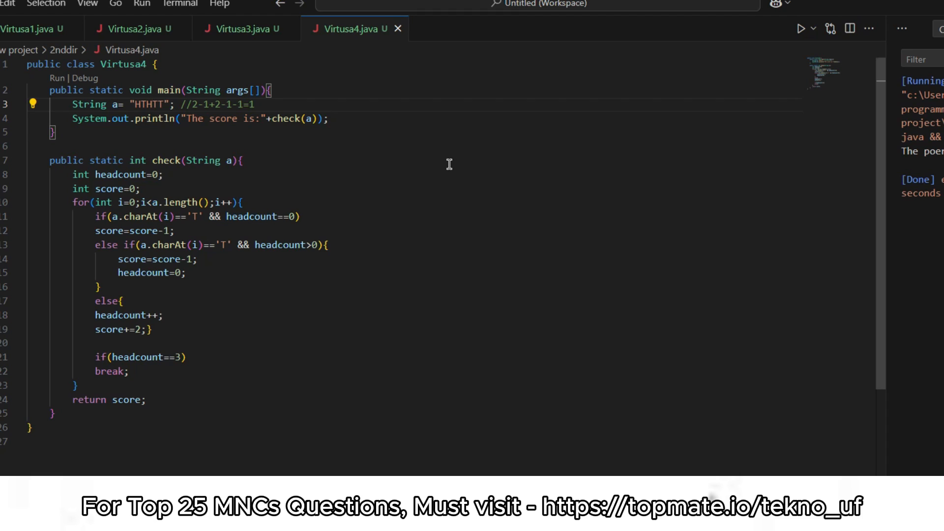
pyautogui.moveTo(187, 118)
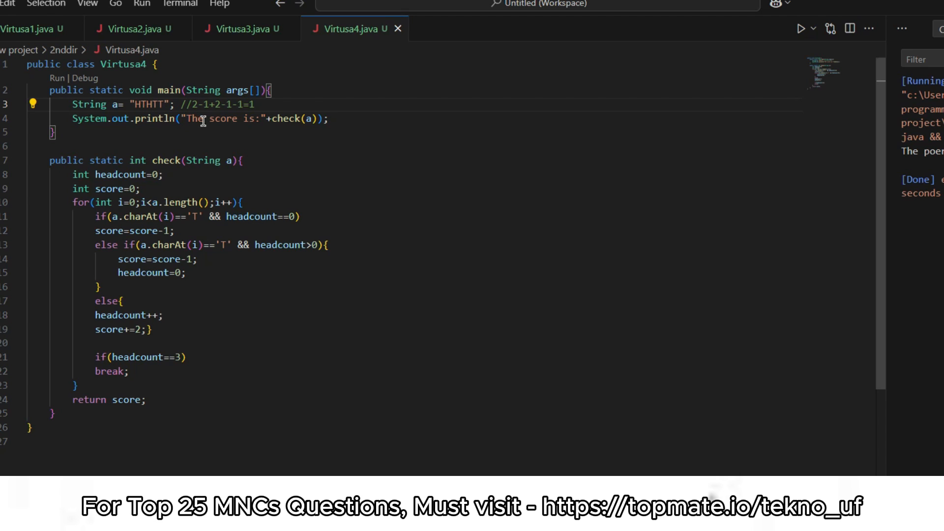
pyautogui.moveTo(144, 104)
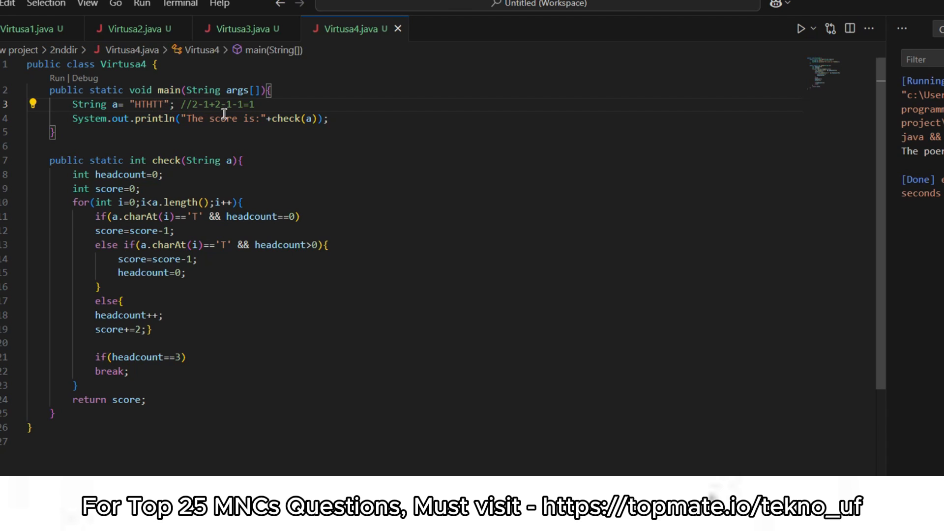
pyautogui.moveTo(235, 117)
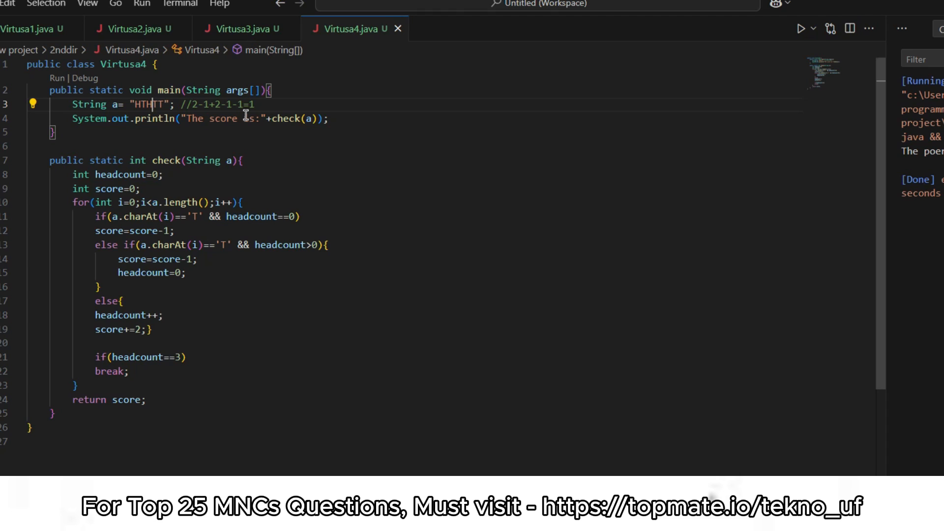
# Run Virtusa4 with the HTHTT input and highlight the output line 'The score is:1'.
pyautogui.click(256, 104)
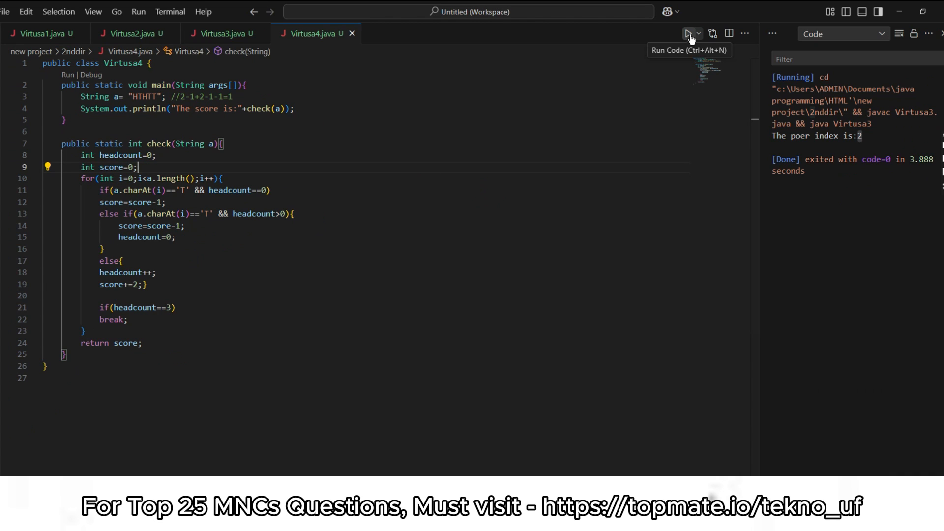
pyautogui.click(688, 34)
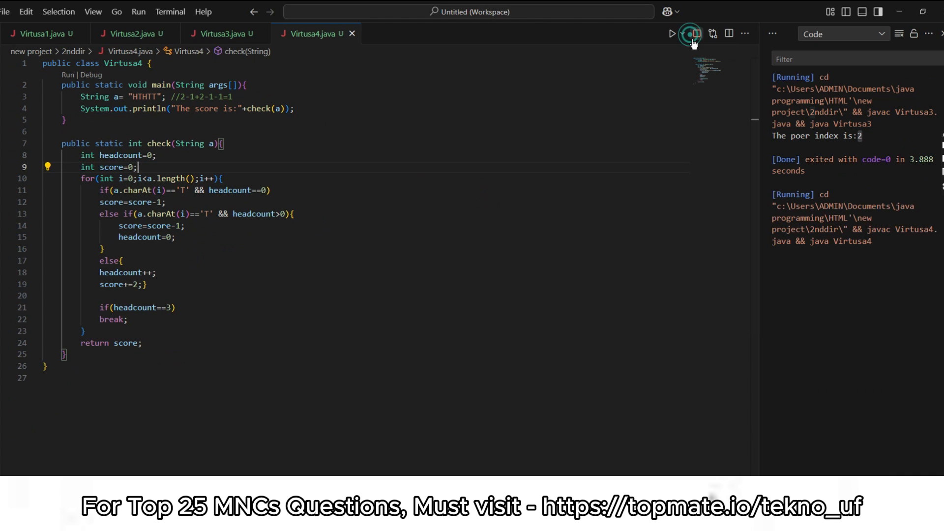
pyautogui.click(687, 33)
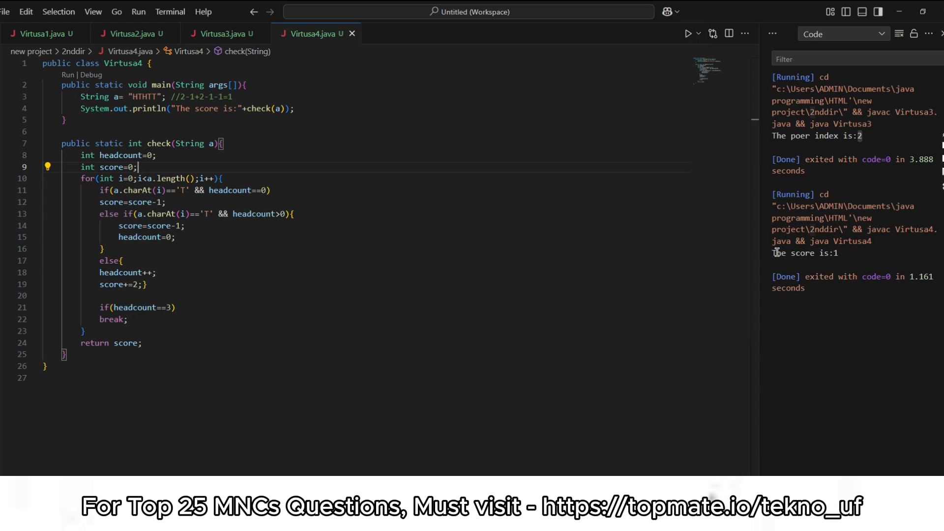
pyautogui.moveTo(774, 253); pyautogui.dragTo(838, 253)
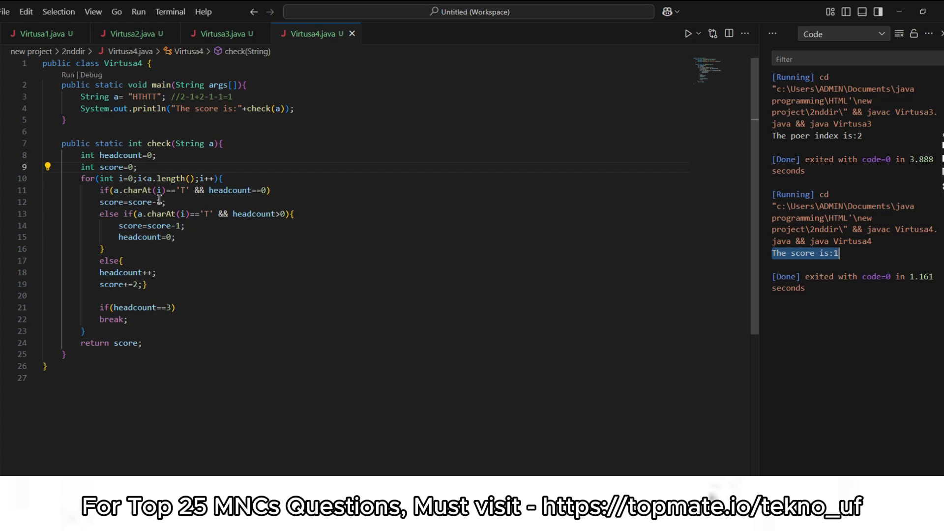
pyautogui.moveTo(193, 191)
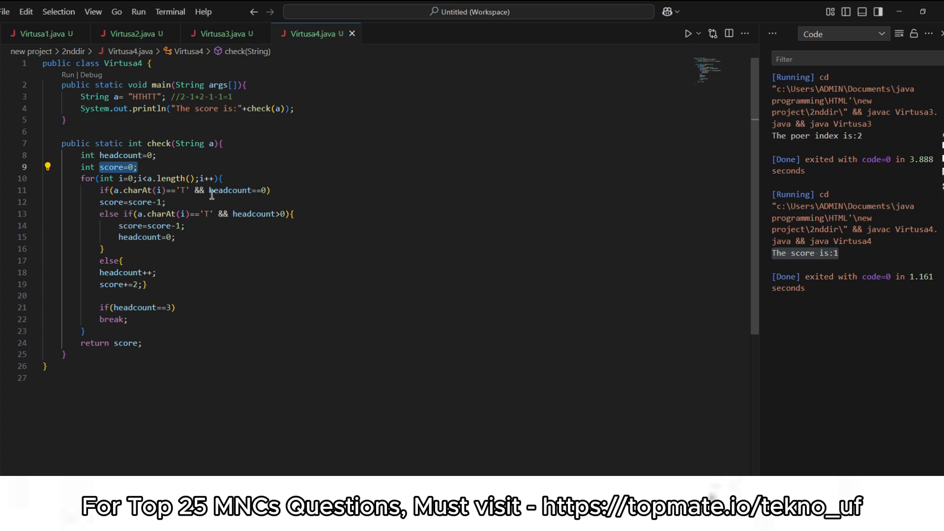
pyautogui.moveTo(170, 203)
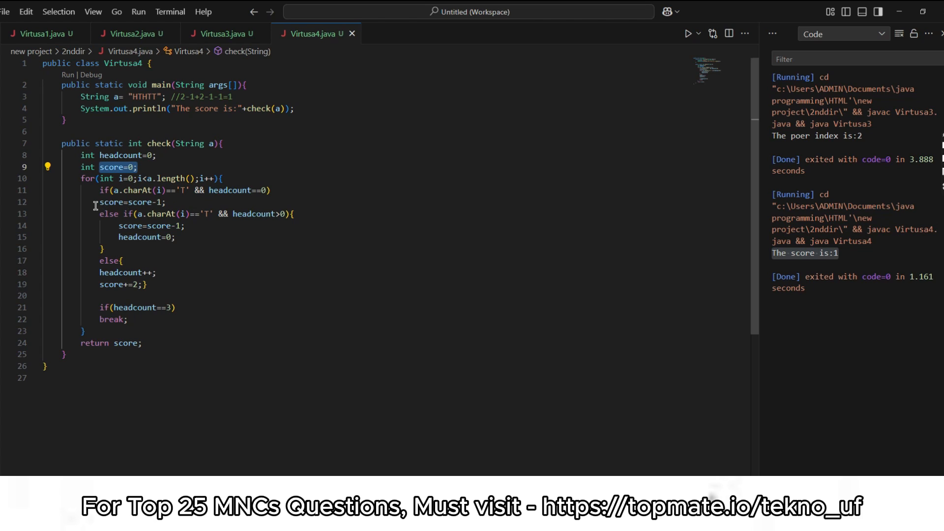
pyautogui.moveTo(145, 203)
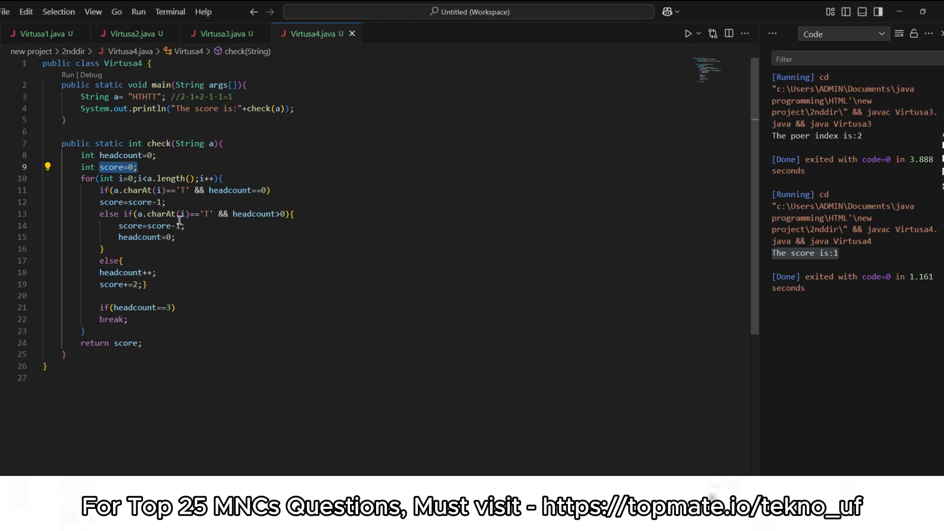
pyautogui.moveTo(201, 223)
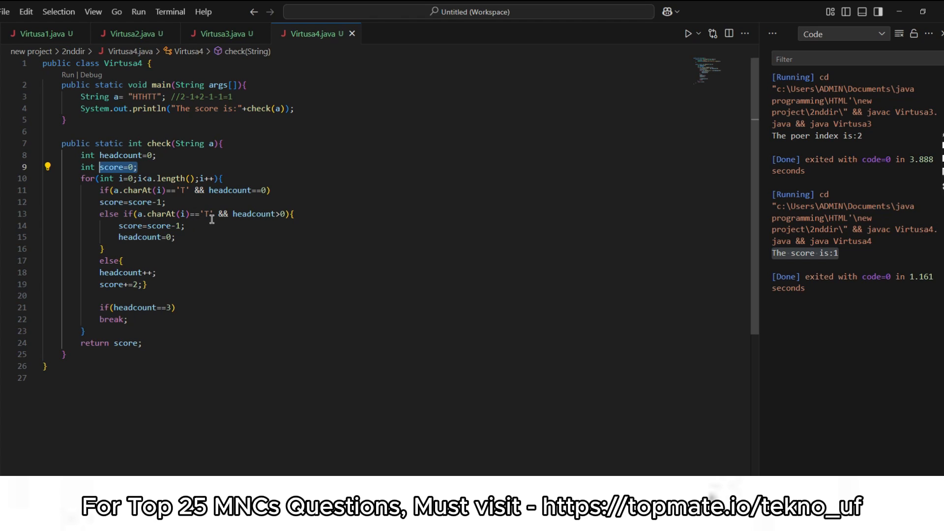
pyautogui.moveTo(251, 222)
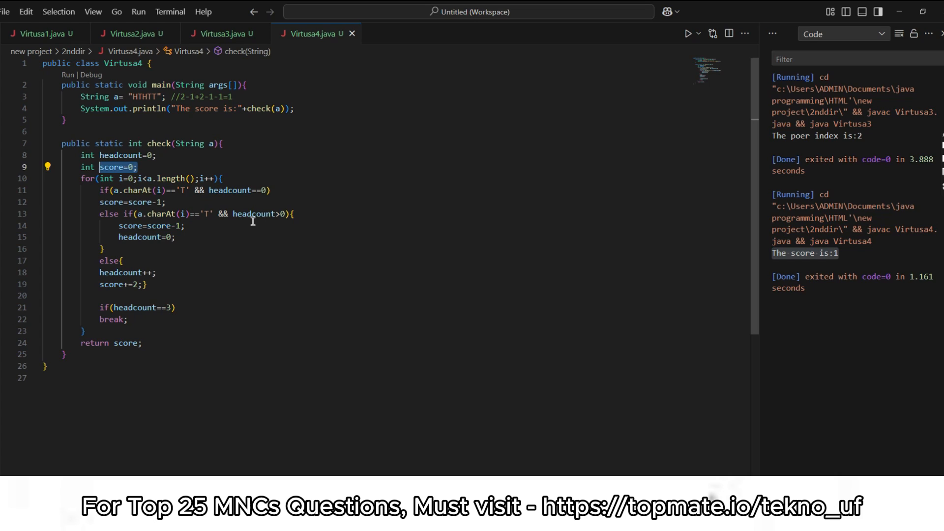
pyautogui.moveTo(264, 227)
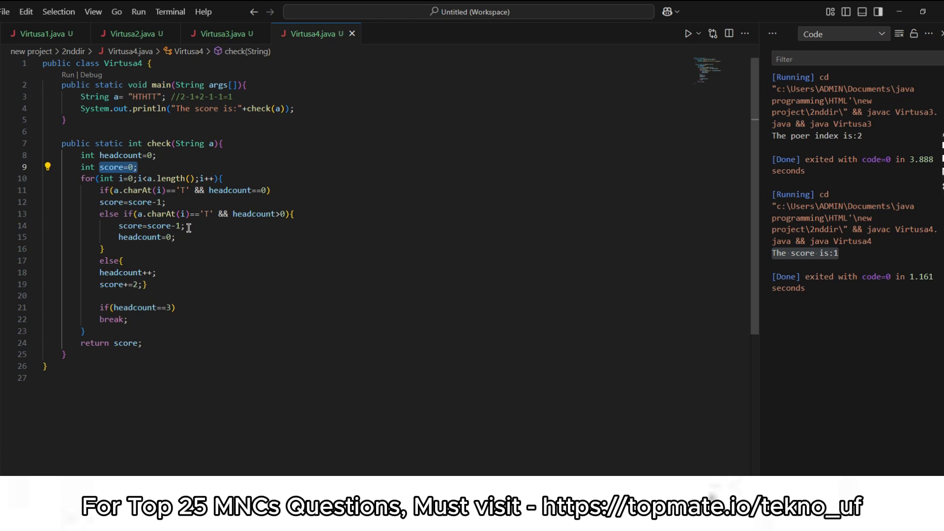
pyautogui.moveTo(119, 237)
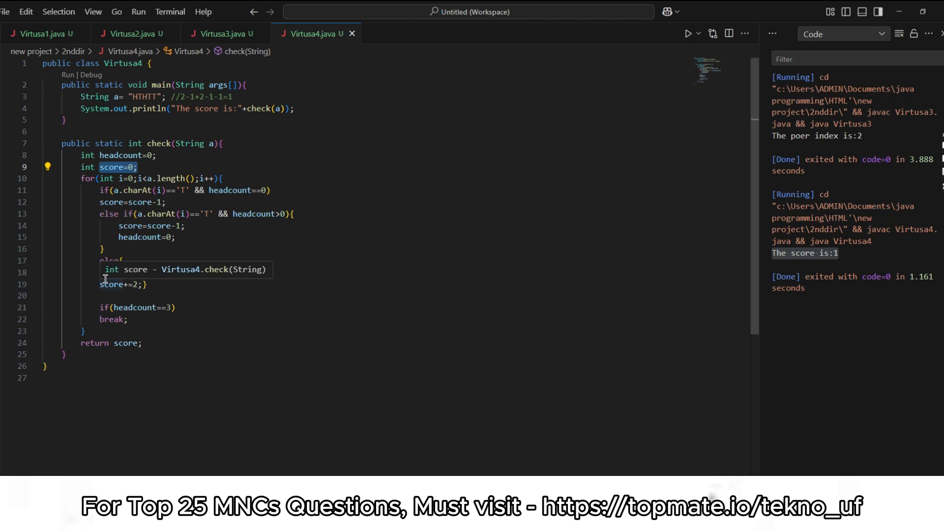
pyautogui.moveTo(195, 295)
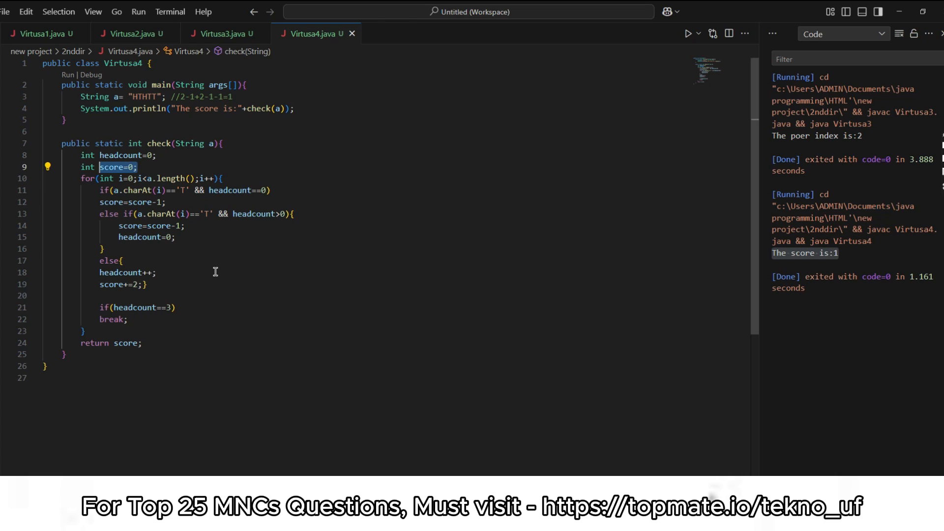
pyautogui.moveTo(217, 271)
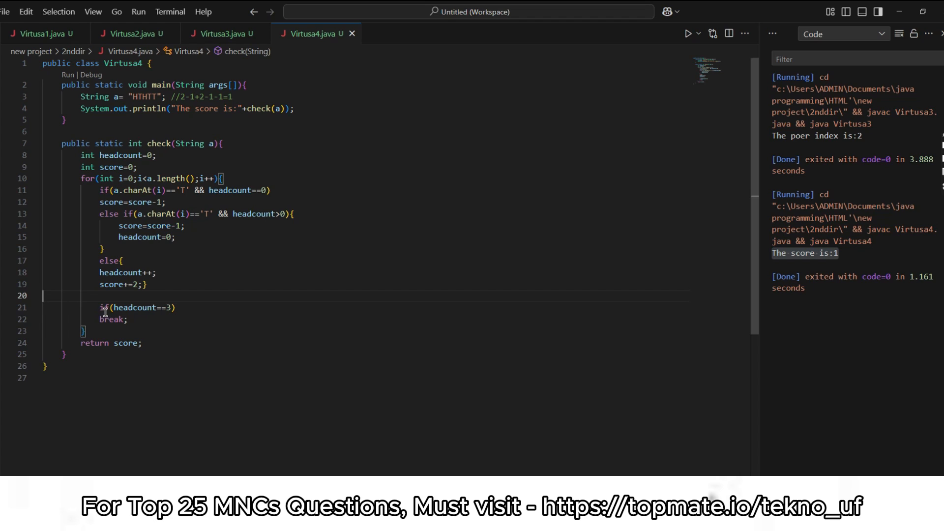
pyautogui.moveTo(127, 307)
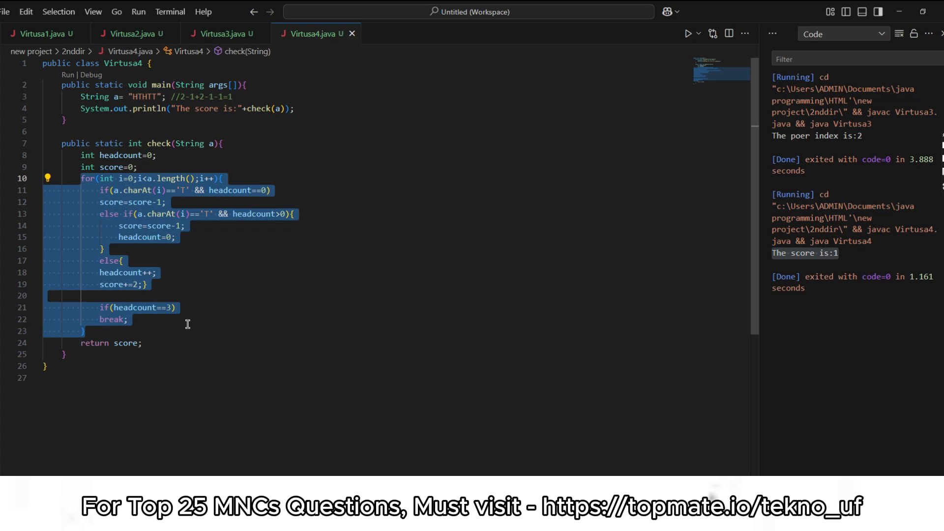
pyautogui.click(140, 318)
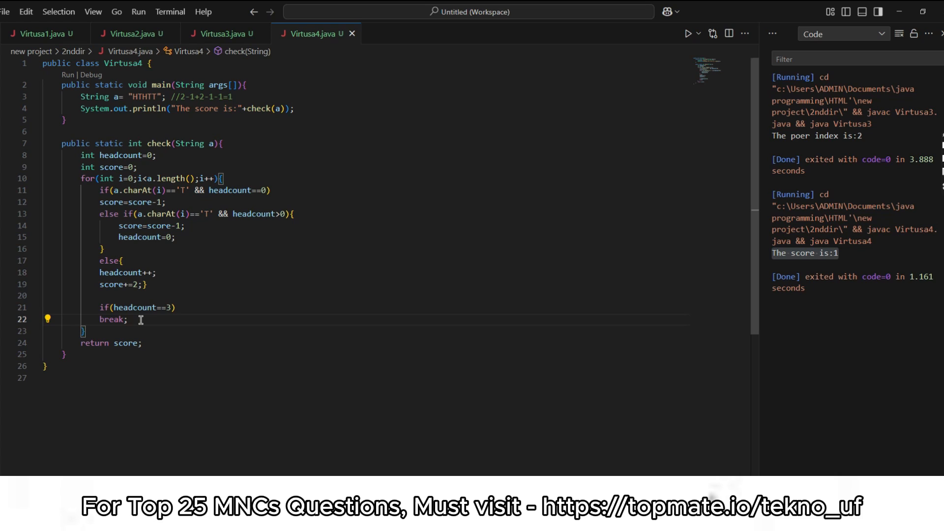
pyautogui.doubleClick(125, 343)
pyautogui.write('HH')
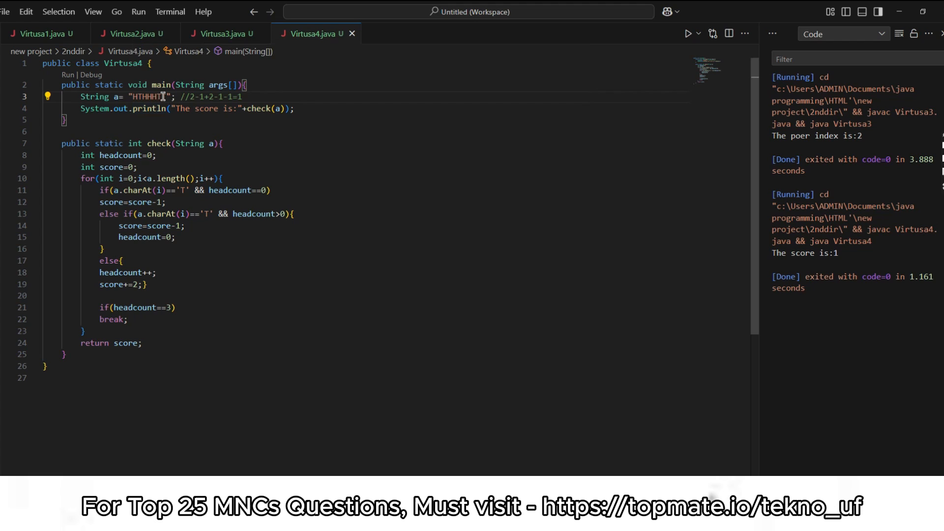
pyautogui.moveTo(146, 103)
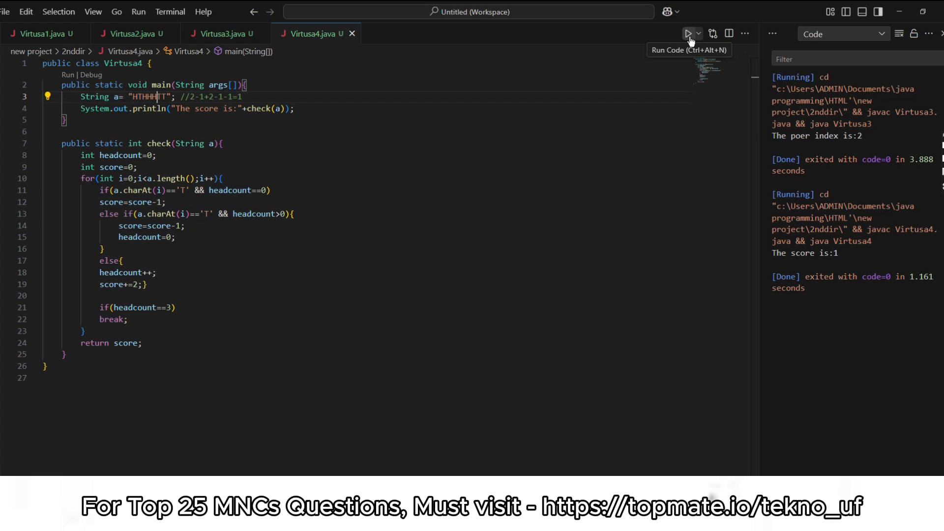
# Rerun Virtusa4 with the HTHHHTT string to get 'The score is:7'.
pyautogui.click(687, 33)
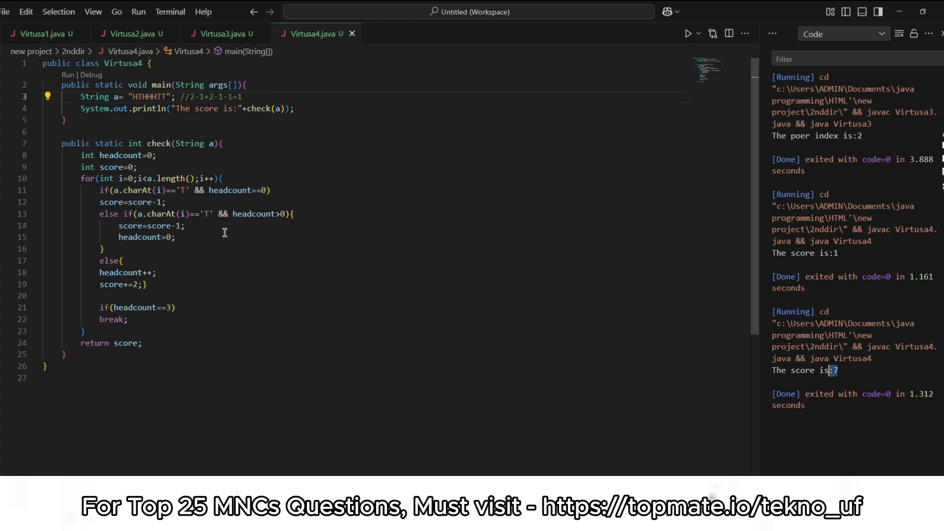
pyautogui.moveTo(160, 122)
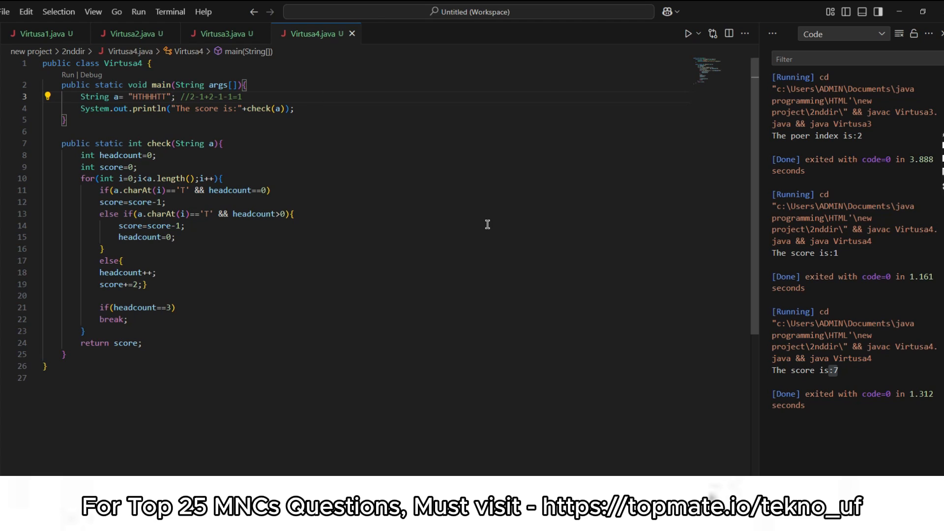
pyautogui.moveTo(417, 236)
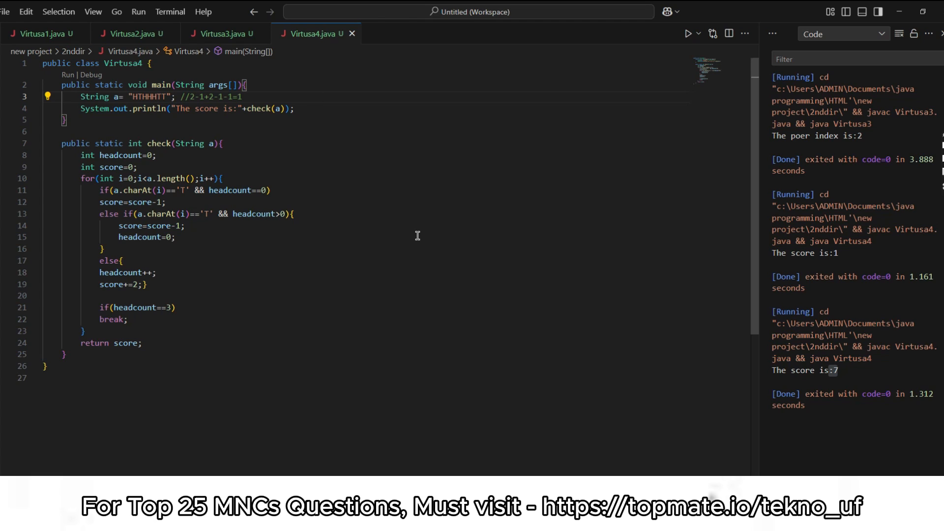